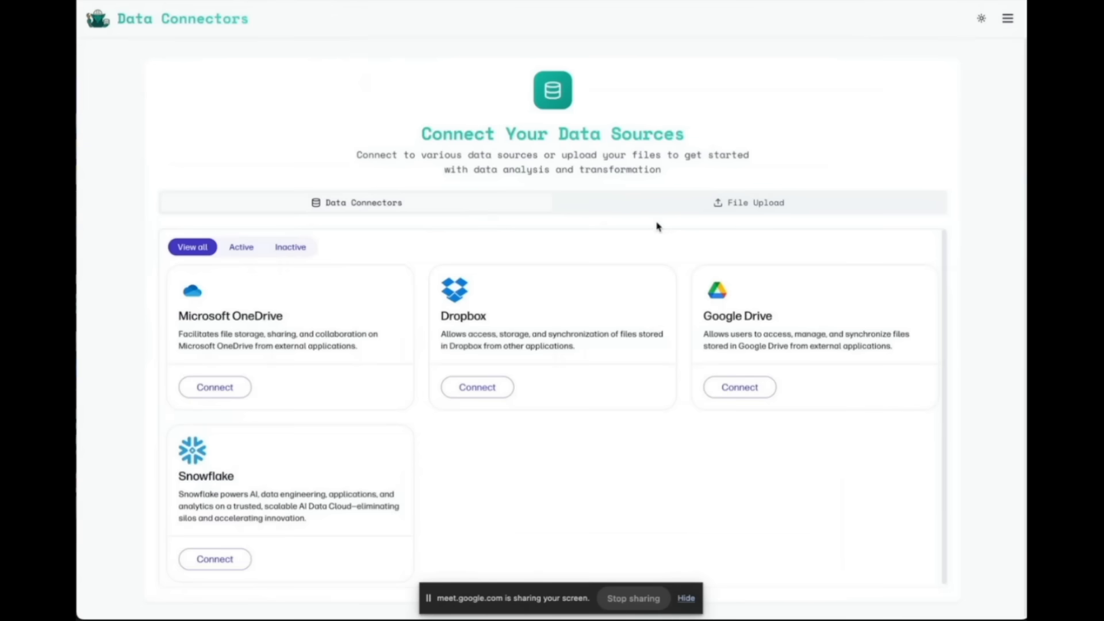
Step: Upload fnl_events.csv, fnl_sessions.csv and fnl_users.csv from the computer
{"action": "left_click", "coordinate": [748, 203]}
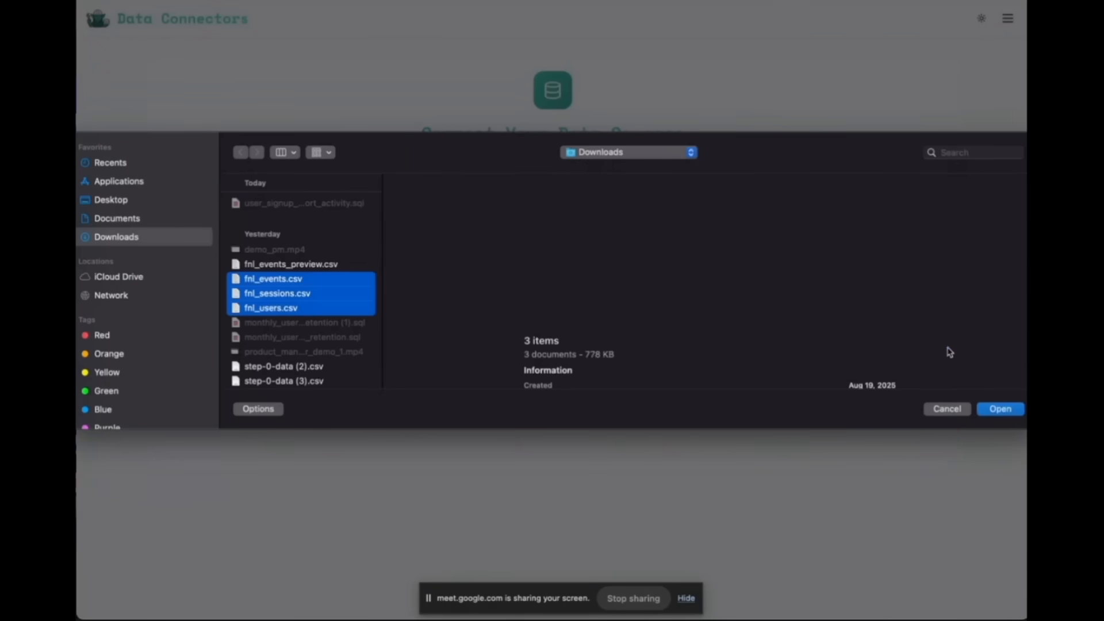
{"action": "left_click", "coordinate": [1000, 408]}
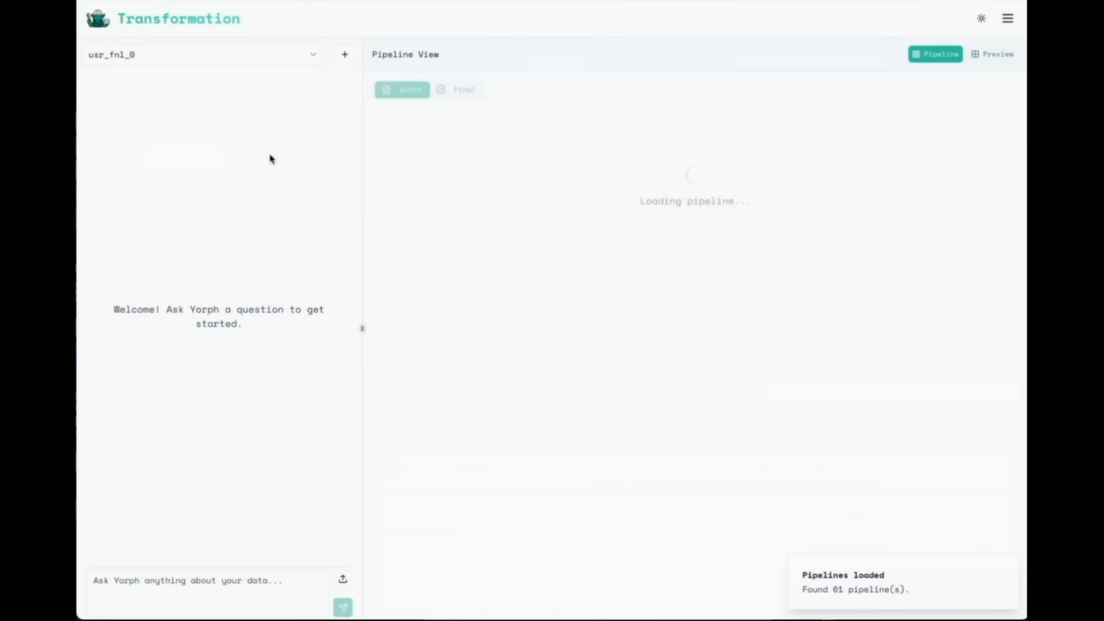
Step: Ask the assistant 'tell me about my fnl data'
{"action": "left_click", "coordinate": [993, 53]}
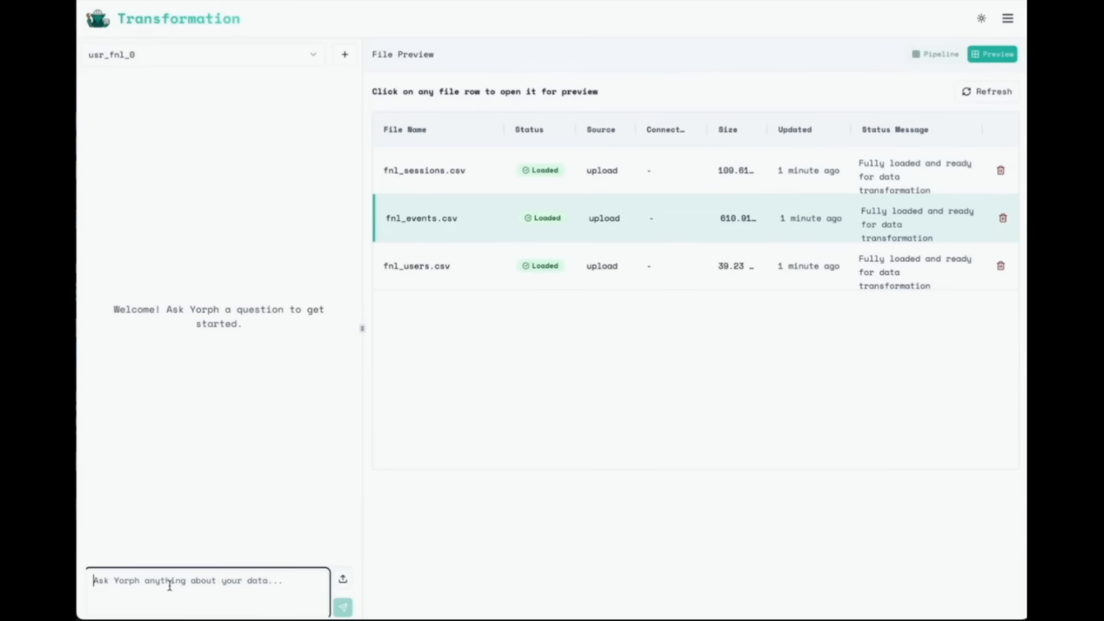
{"action": "type", "text": "tell me about m"}
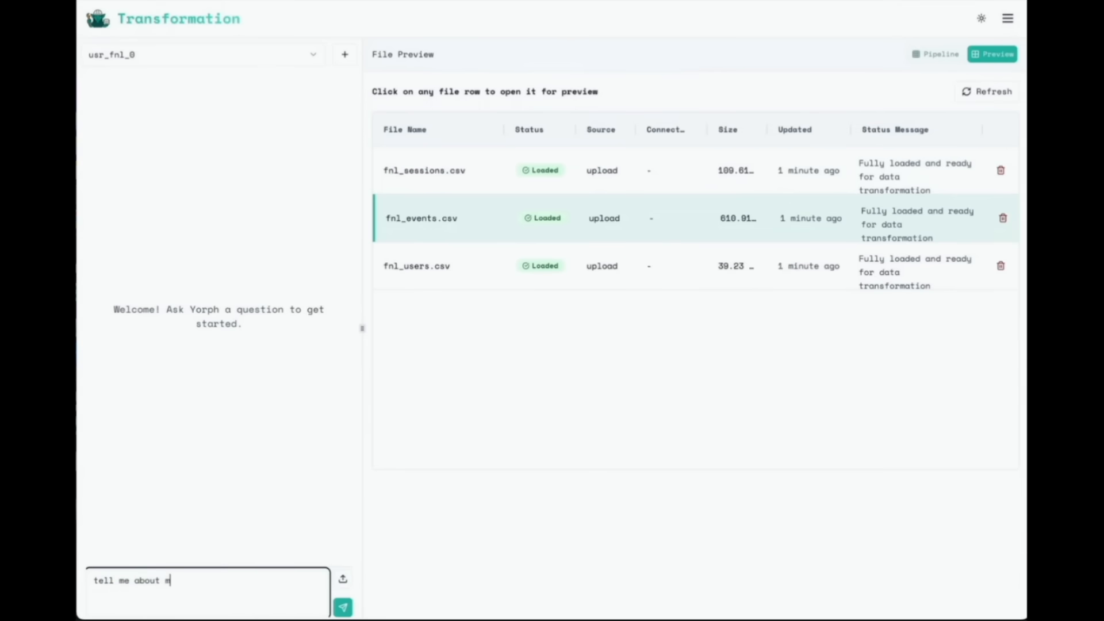
{"action": "type", "text": "y fnl data"}
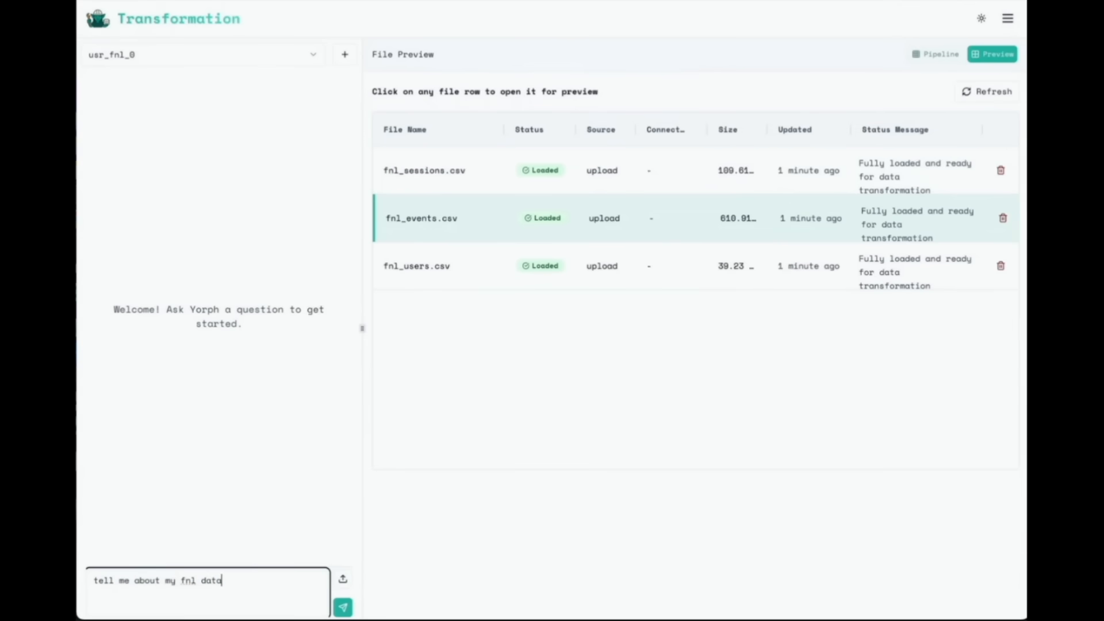
{"action": "left_click", "coordinate": [343, 607]}
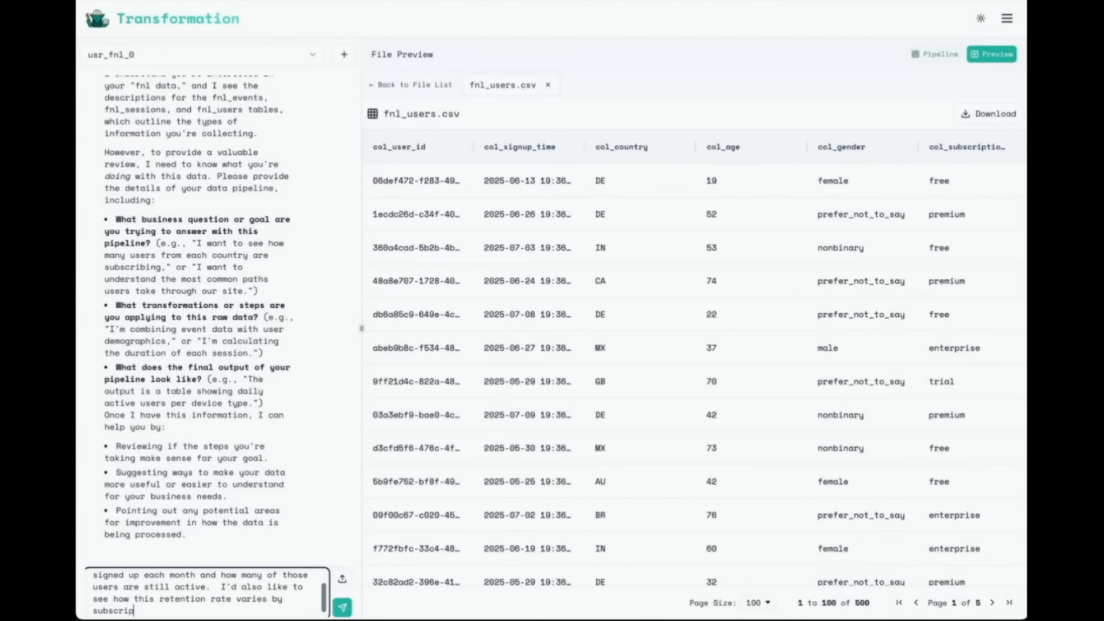
Step: Submit the request for monthly signups and retention by subscription type
{"action": "left_click", "coordinate": [342, 606]}
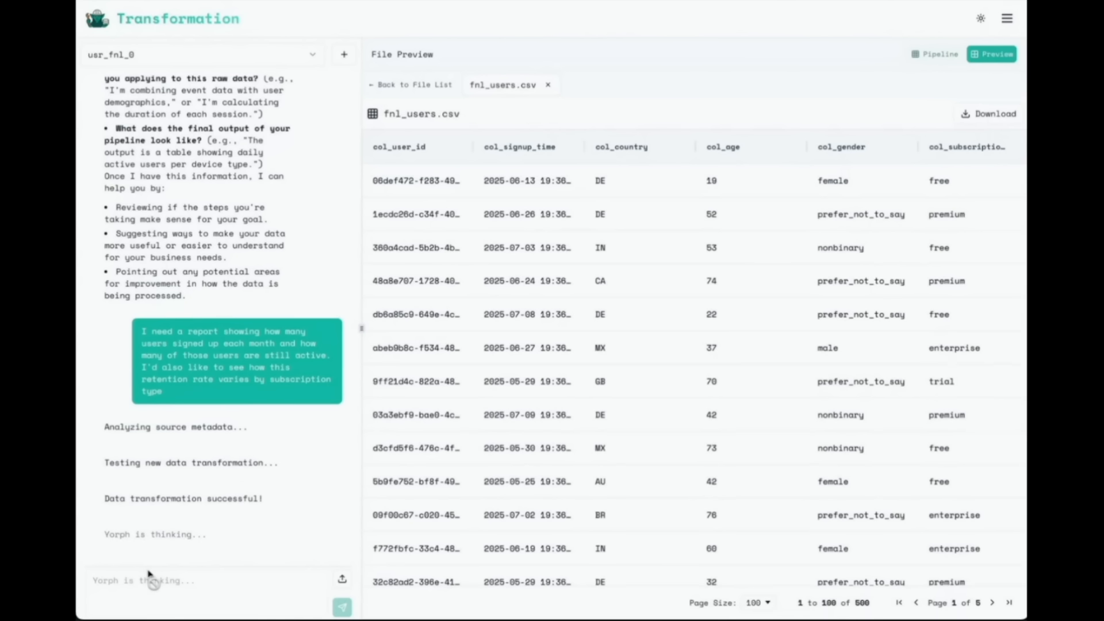
{"action": "left_click", "coordinate": [935, 54]}
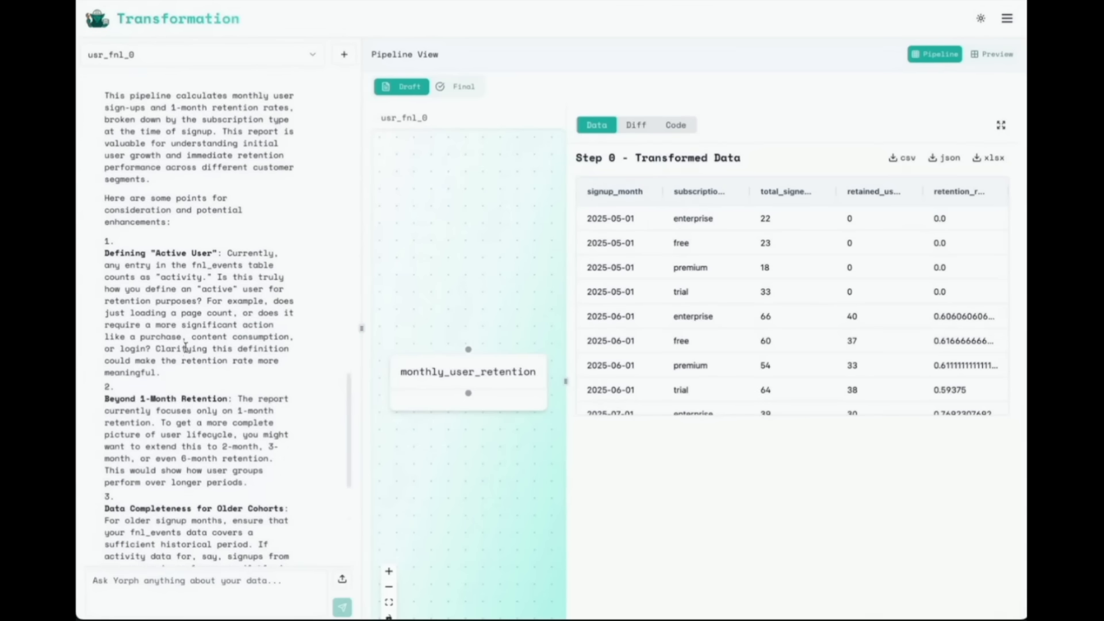
Step: Scroll through Yorph's reply on the monthly_user_retention step and its suggested enhancements
{"action": "scroll", "scroll_direction": "down", "scroll_amount": 3}
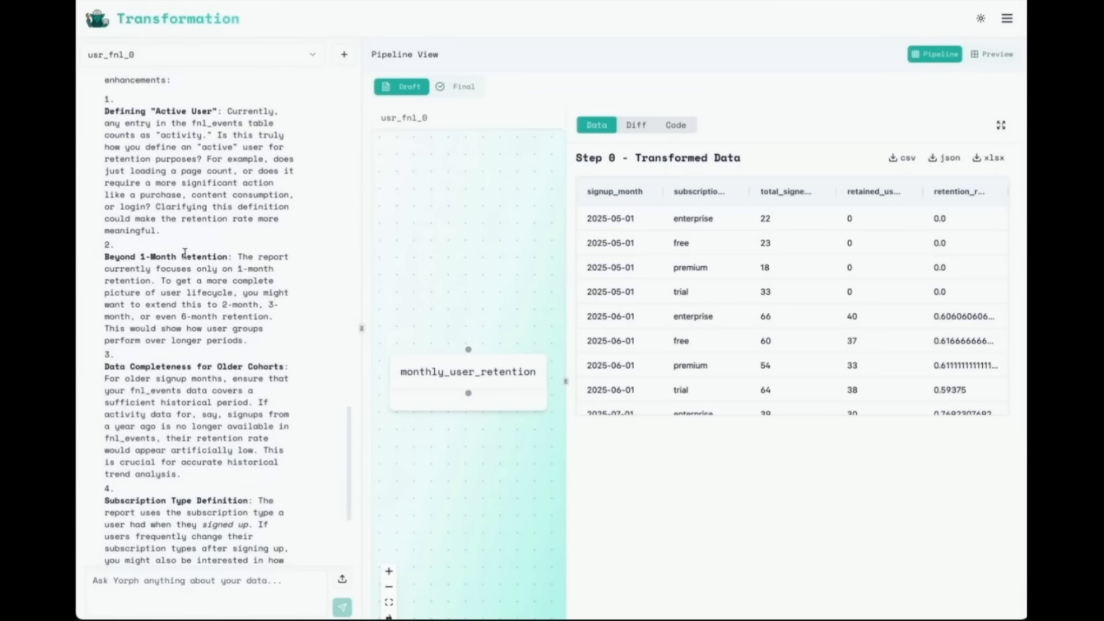
{"action": "scroll", "scroll_direction": "down", "scroll_amount": 3}
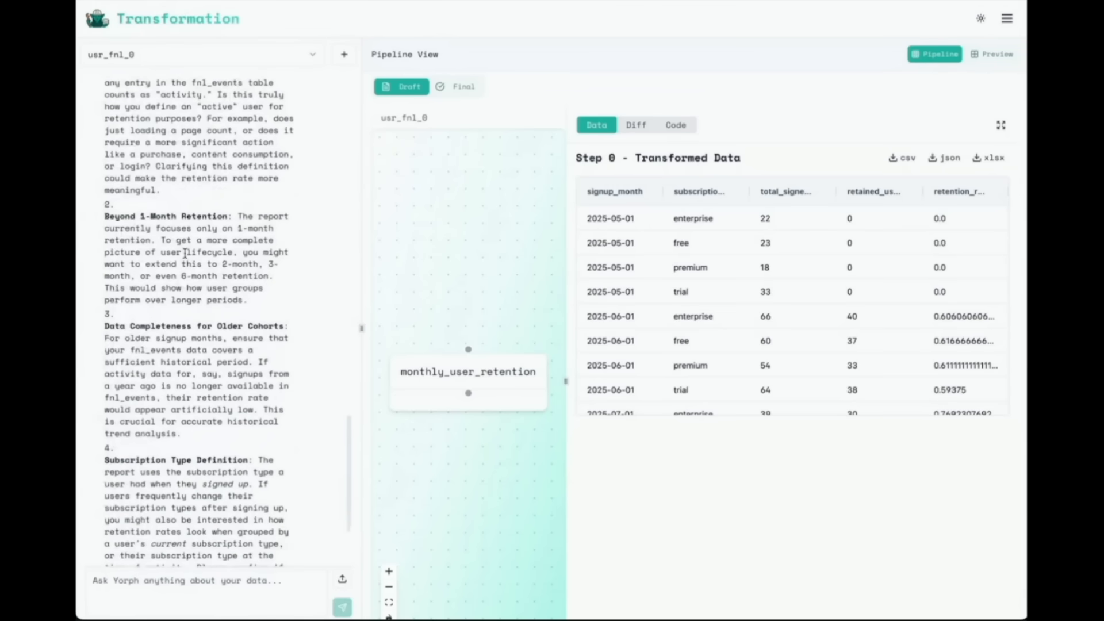
{"action": "scroll", "scroll_direction": "down", "scroll_amount": 3}
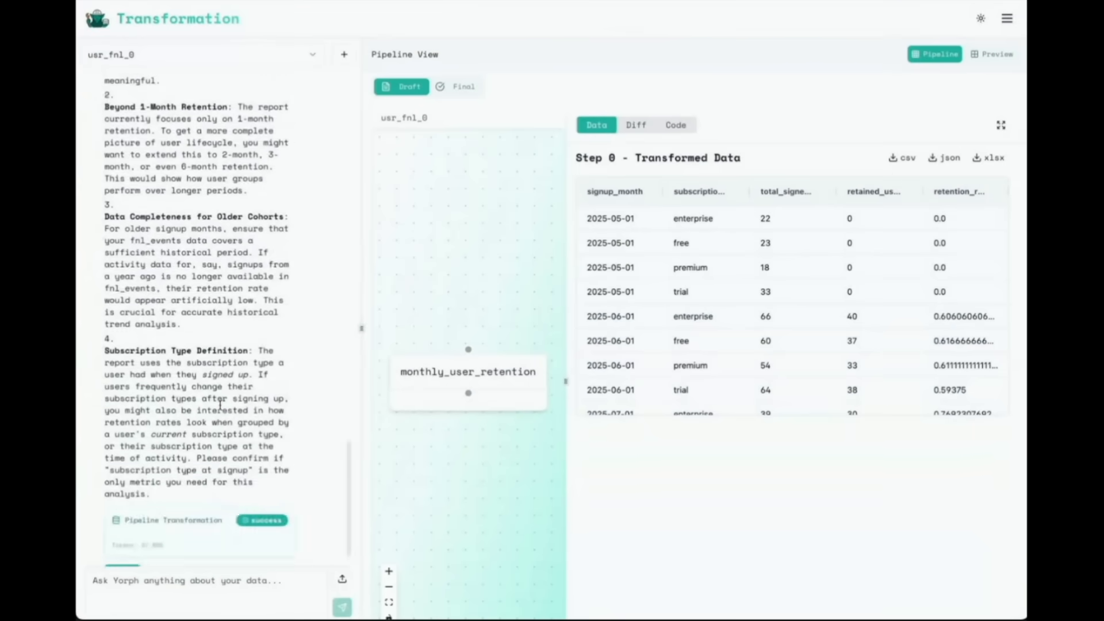
Step: Ask why first-month retention is zero, then view the retention step's SQL
{"action": "type", "text": "i see retention_rate is all zeros for the first mont"}
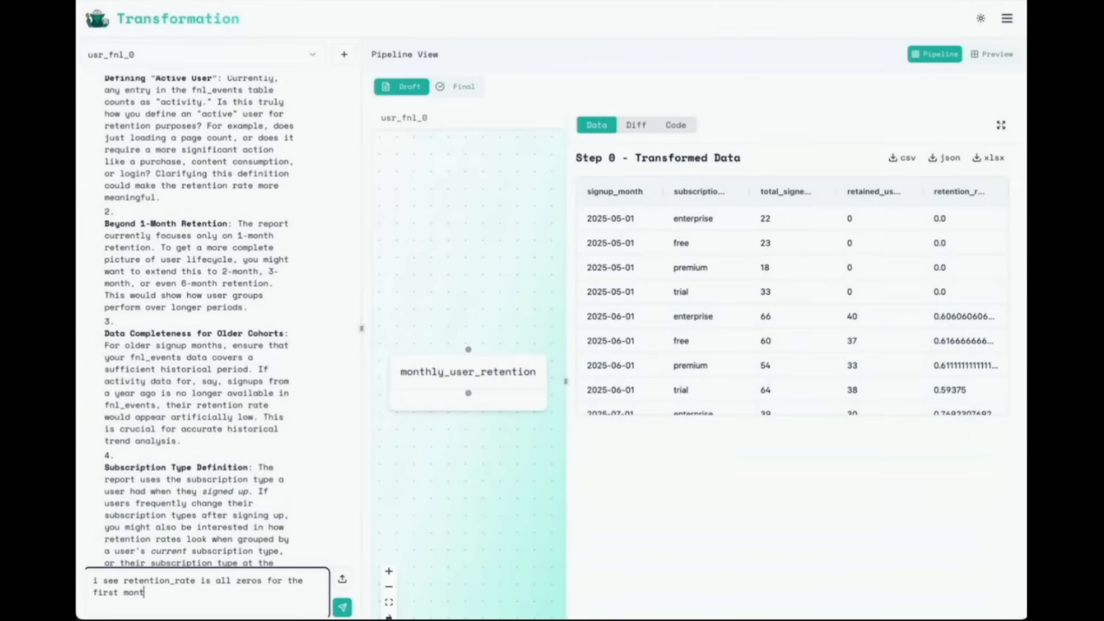
{"action": "left_click", "coordinate": [342, 606]}
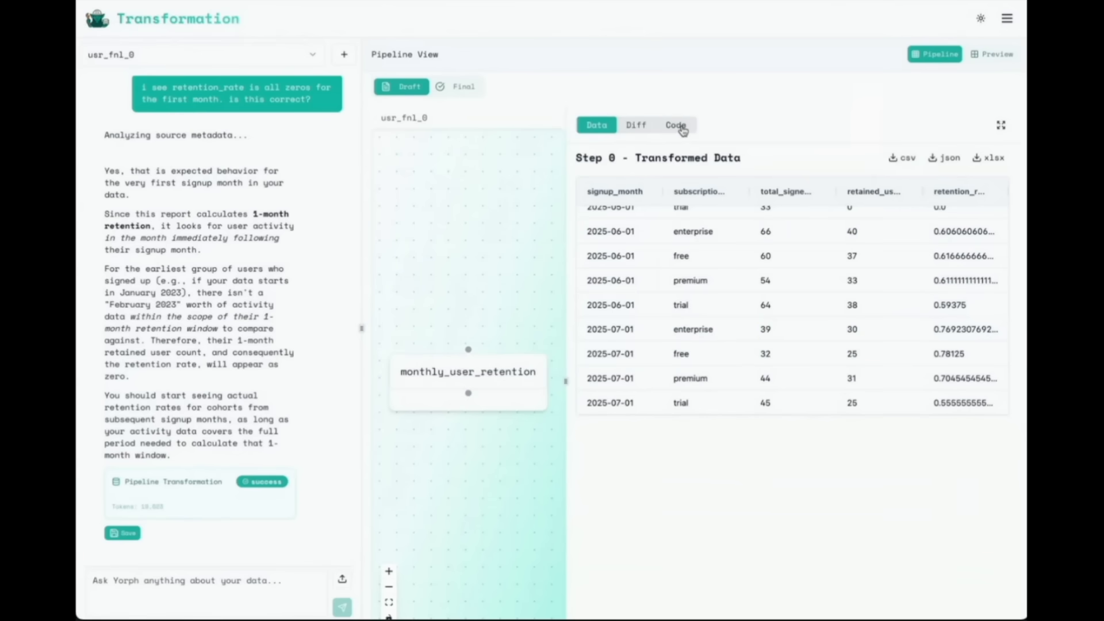
{"action": "left_click", "coordinate": [675, 125]}
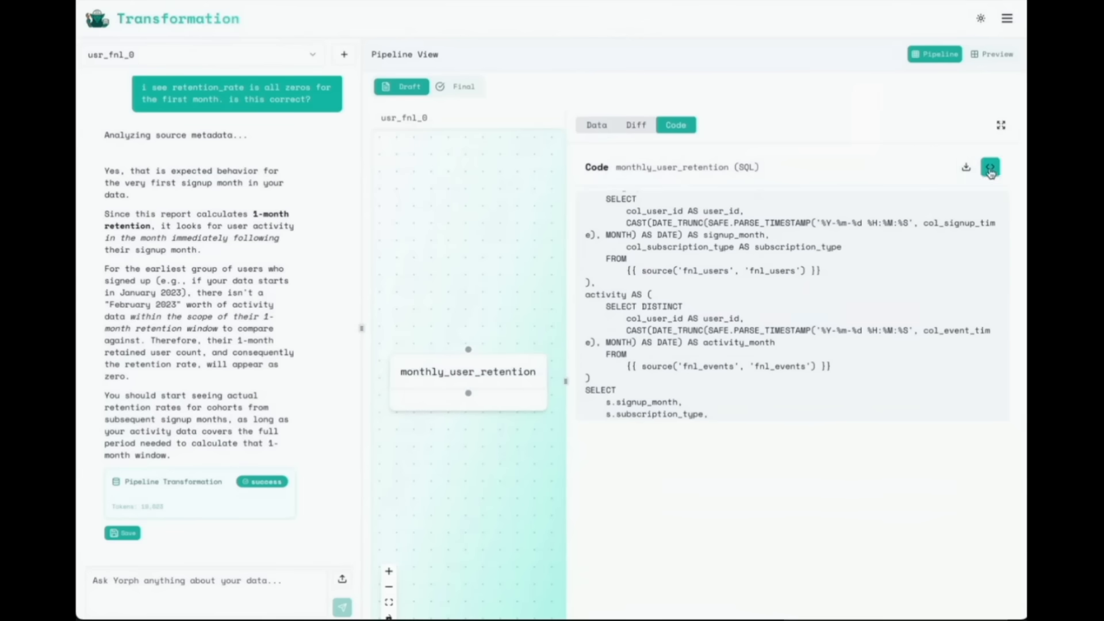
Step: Expand the monthly_user_retention SQL, then switch to the Final pipeline view
{"action": "left_click", "coordinate": [990, 166]}
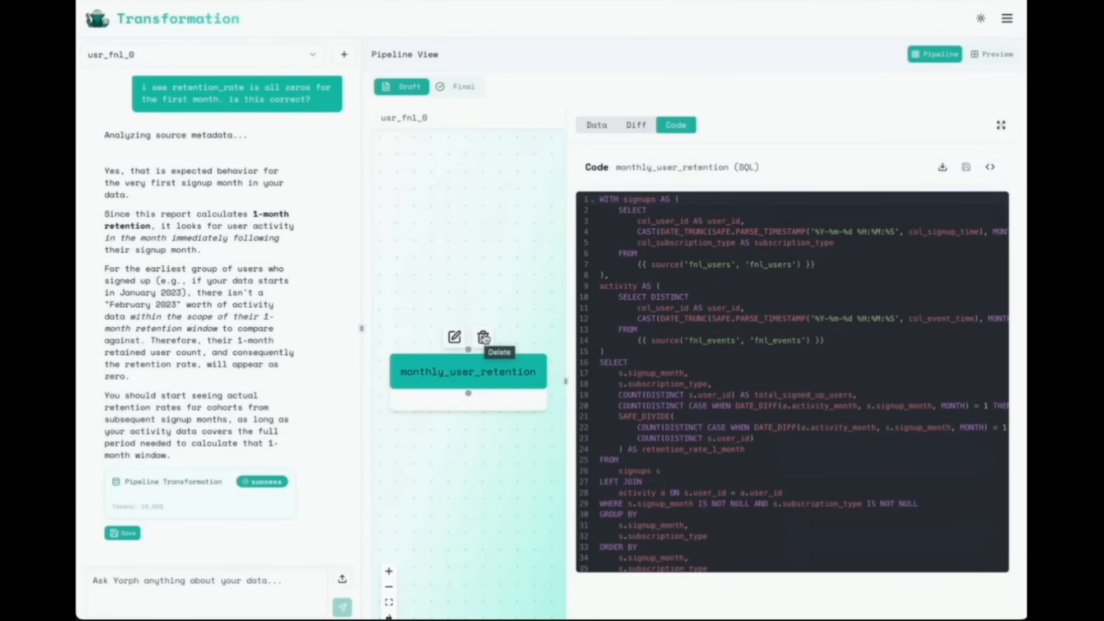
{"action": "left_click", "coordinate": [457, 86]}
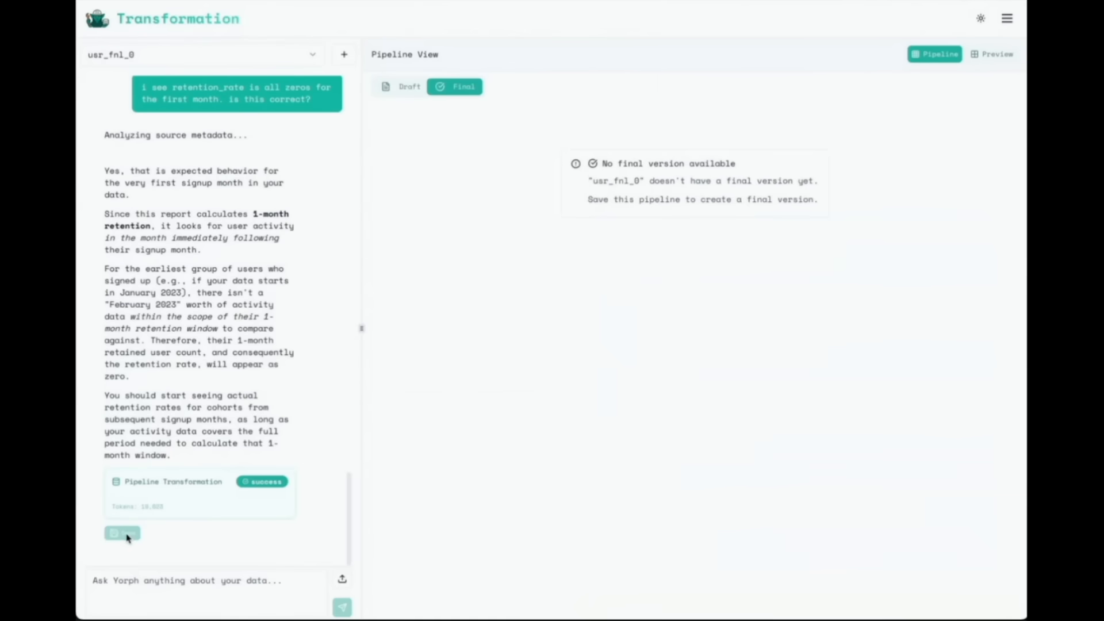
Step: Save usr_fnl_0 as a final version and view its monthly_user_retention SQL
{"action": "left_click", "coordinate": [122, 533]}
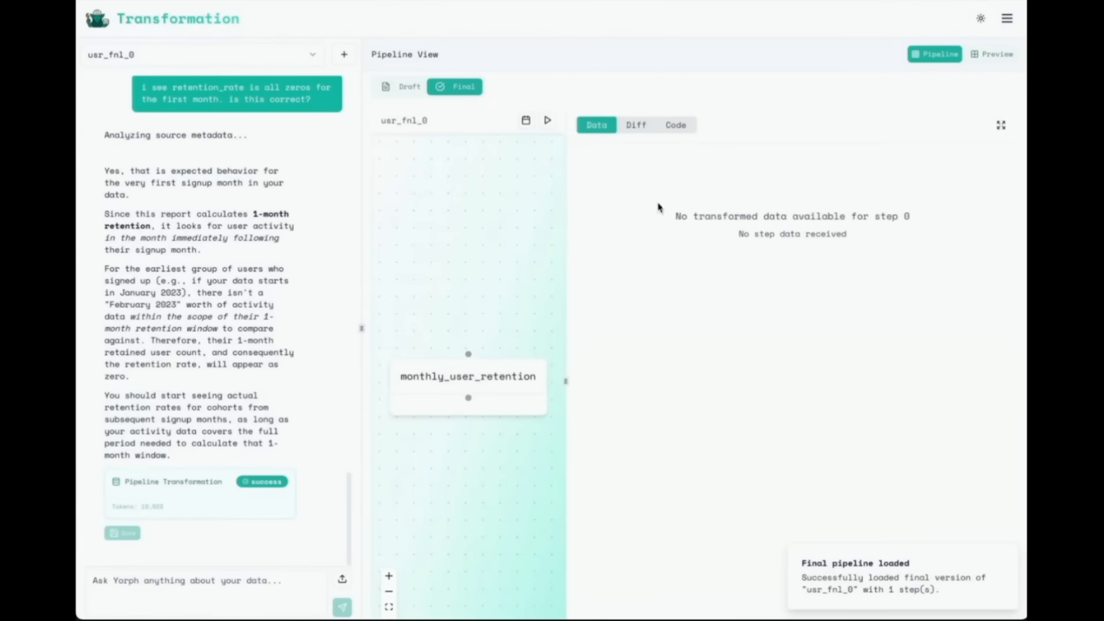
{"action": "left_click", "coordinate": [675, 125]}
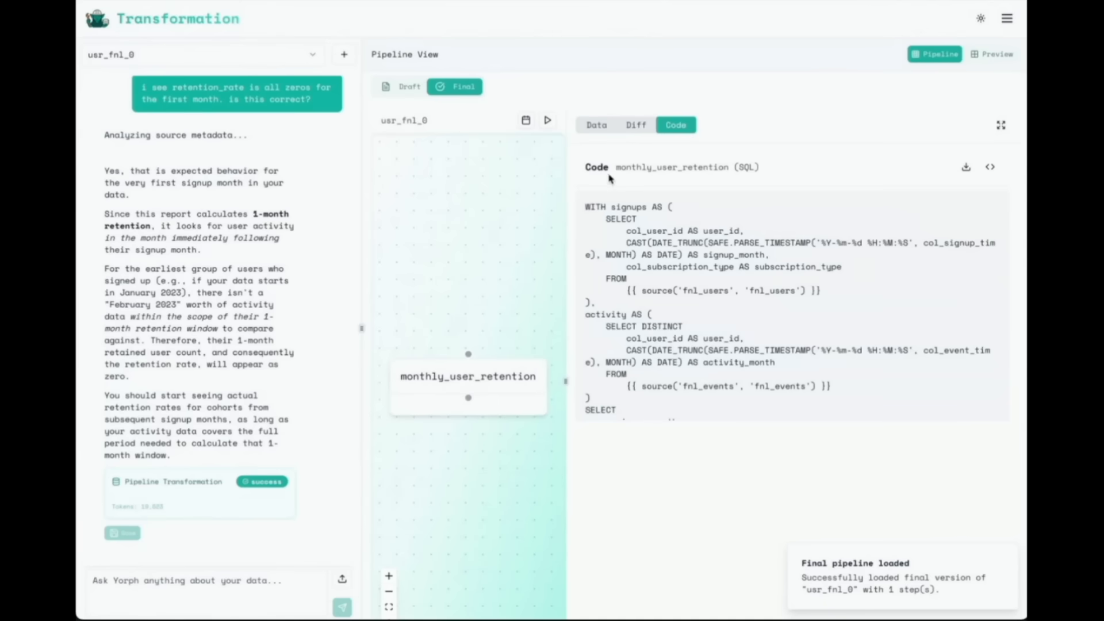